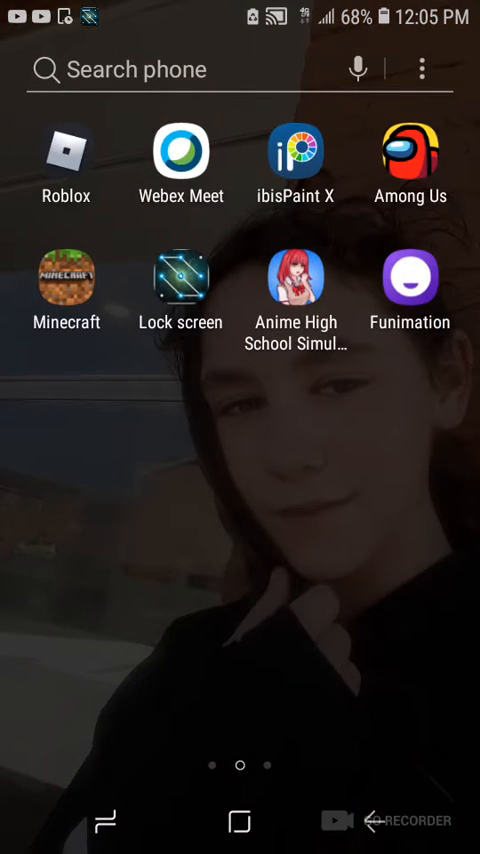
# Launch ibisPaint X from the home screen.
pyautogui.click(296, 156)
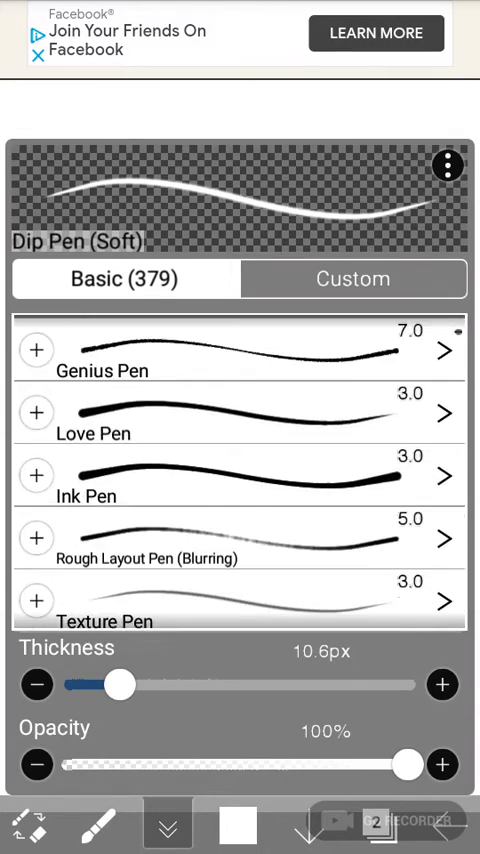
# Scroll the Basic brush list and select Oil (Rough) at thickness 53.
pyautogui.scroll(-3)
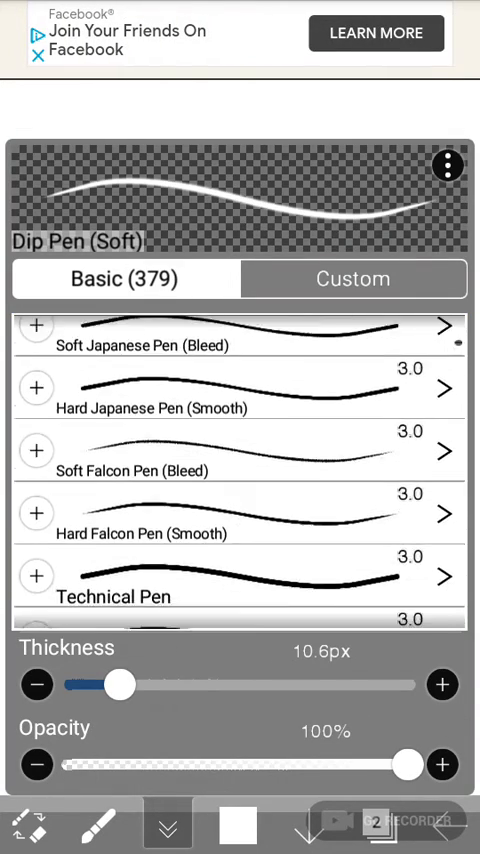
pyautogui.scroll(-3)
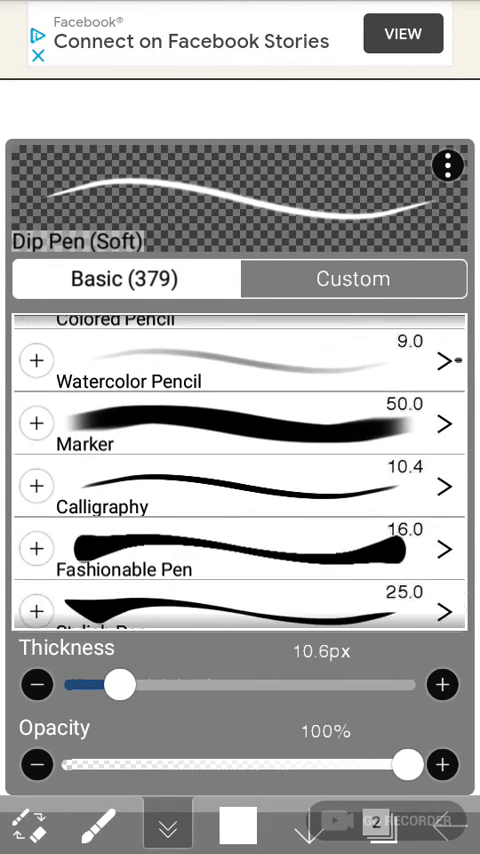
pyautogui.scroll(-3)
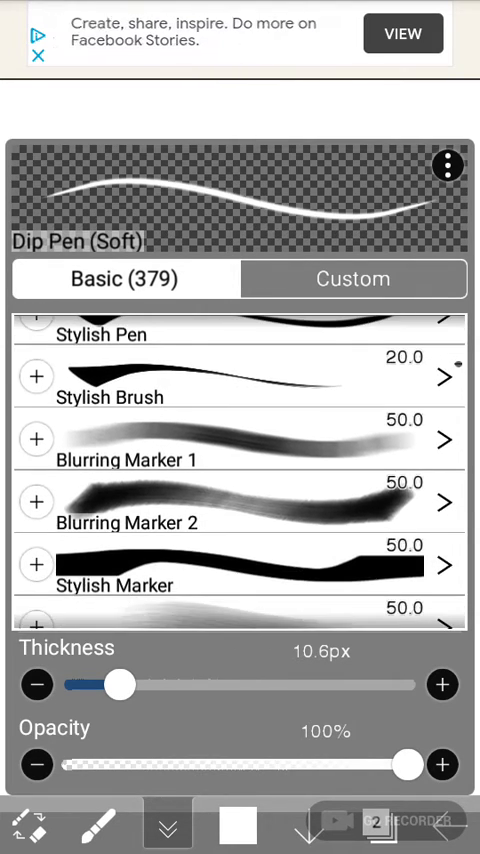
pyautogui.scroll(-3)
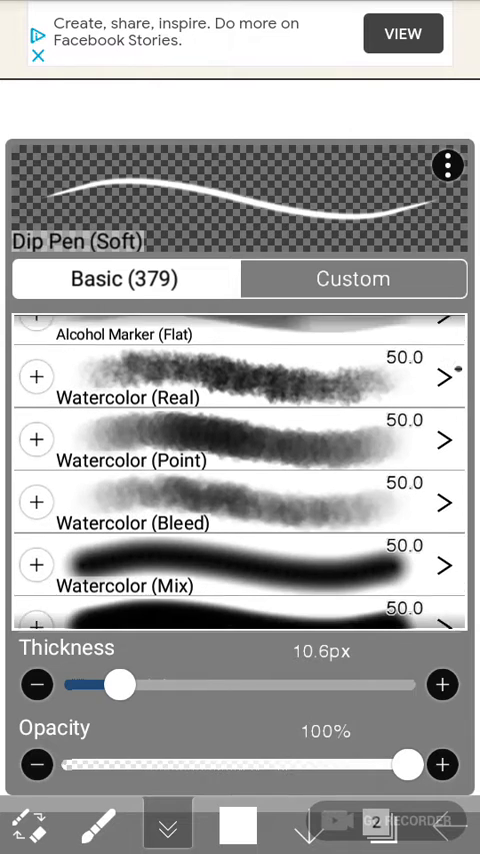
pyautogui.scroll(-3)
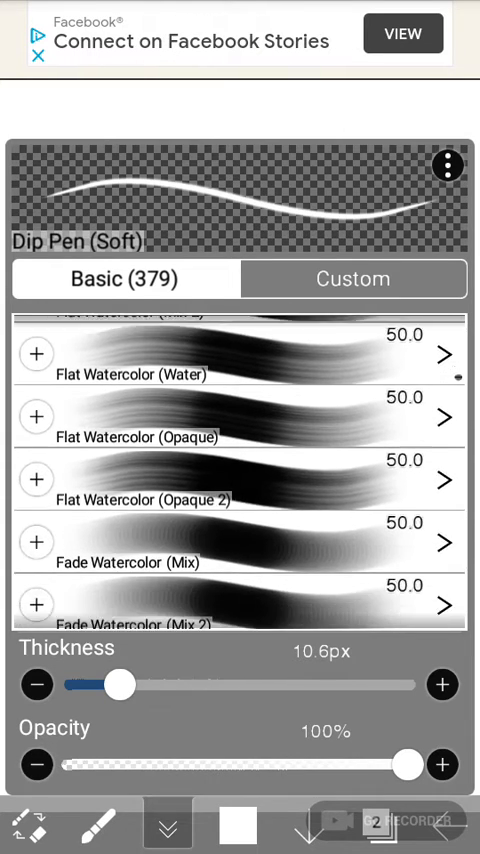
pyautogui.scroll(-3)
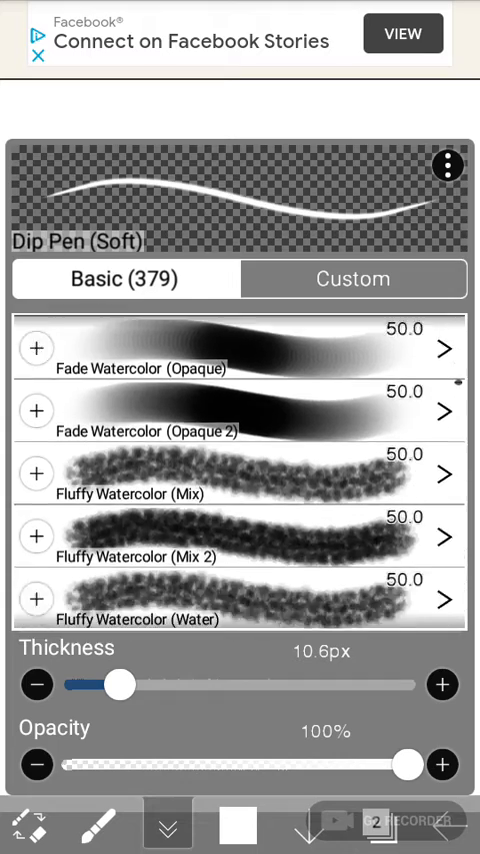
pyautogui.scroll(-3)
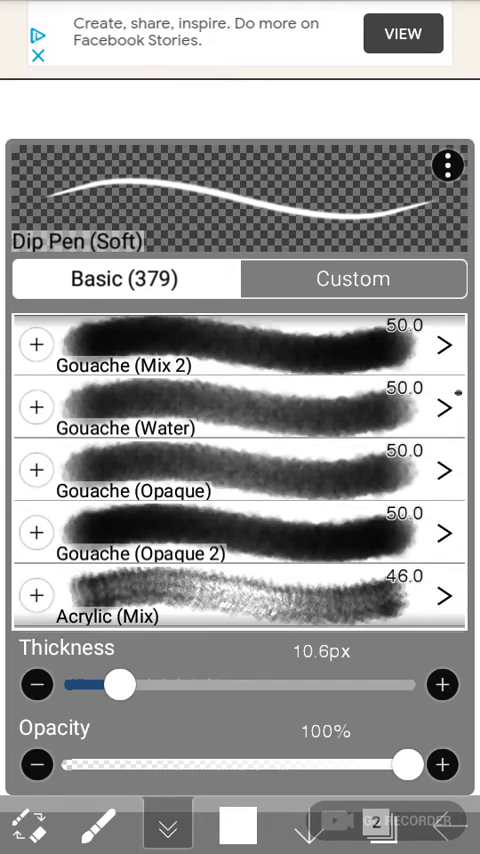
pyautogui.scroll(-3)
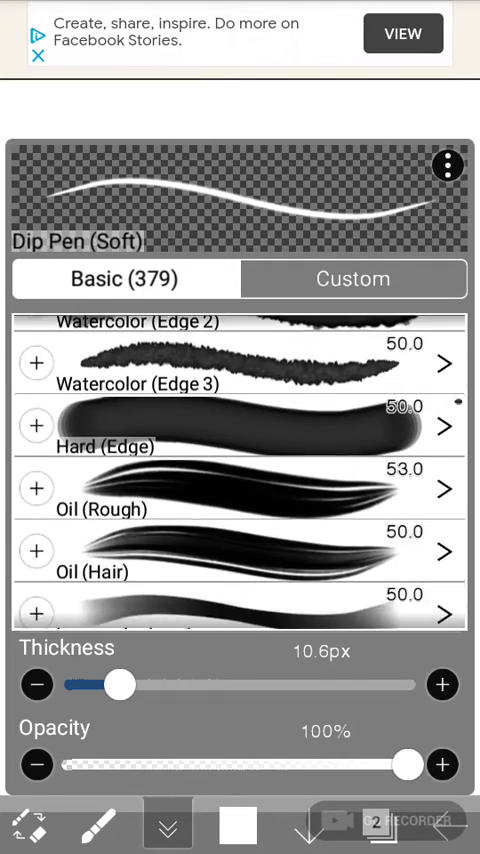
pyautogui.scroll(-3)
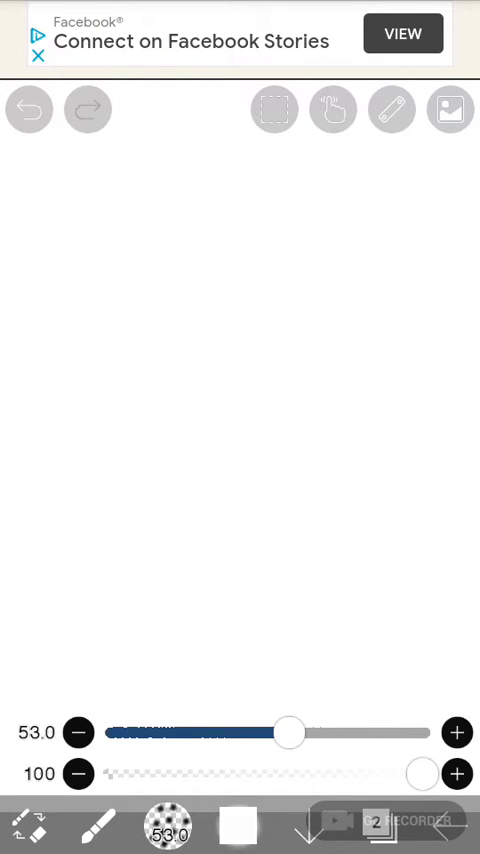
# Pick a light pink, paint a wide strand across the canvas, then add darker pink strokes over it.
pyautogui.click(168, 824)
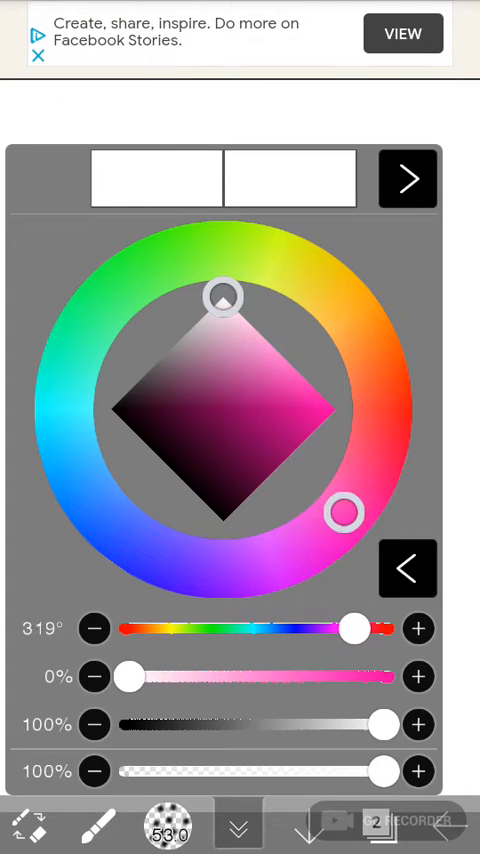
pyautogui.moveTo(222, 296); pyautogui.dragTo(250, 344)
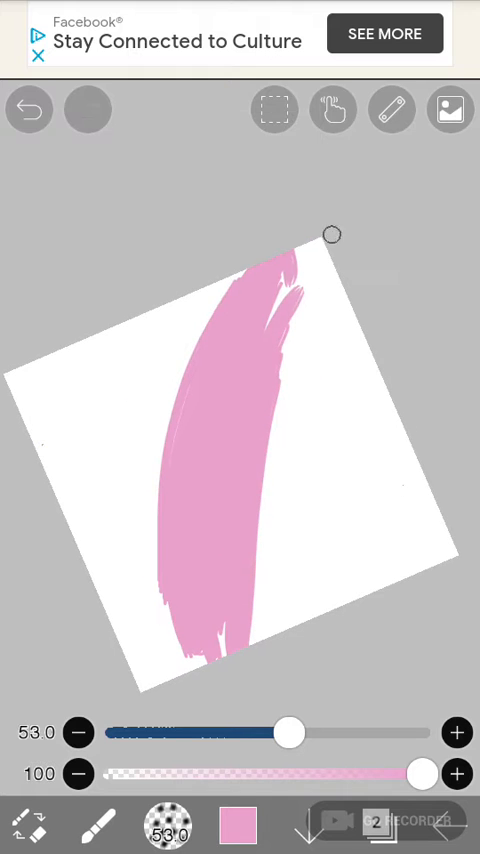
pyautogui.moveTo(332, 234); pyautogui.dragTo(200, 640)
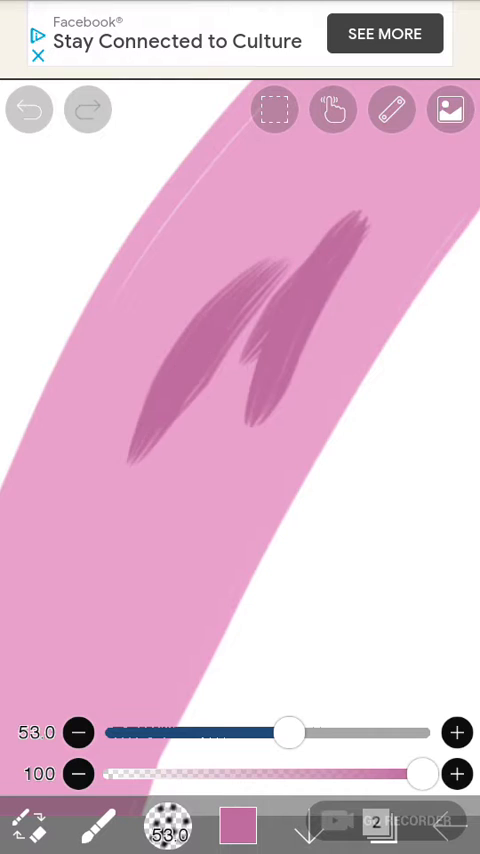
# Cover the strand with many thin darker pink hair strokes at thickness 10.6.
pyautogui.click(28, 108)
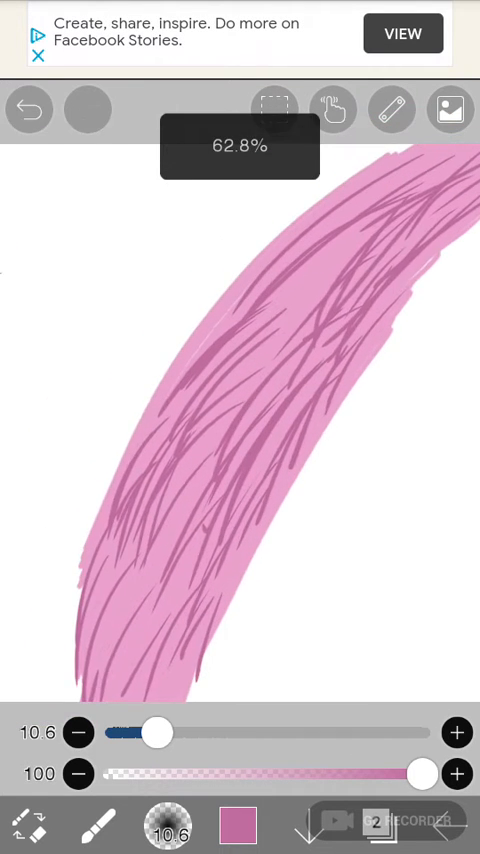
# Shade the strand with deep plum strokes, then set the paint colour to white.
pyautogui.click(238, 824)
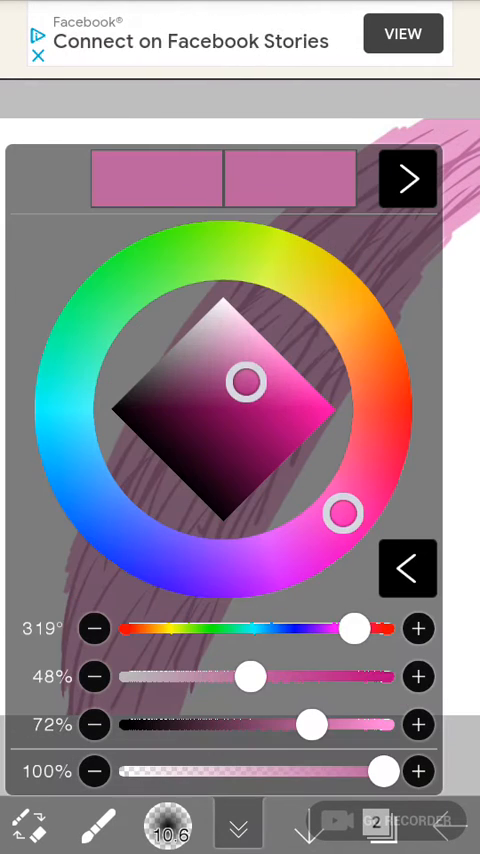
pyautogui.click(238, 824)
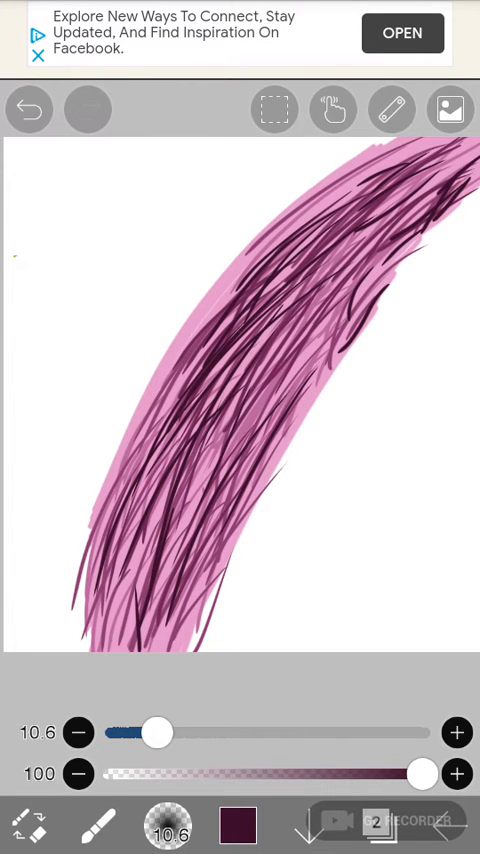
pyautogui.click(238, 824)
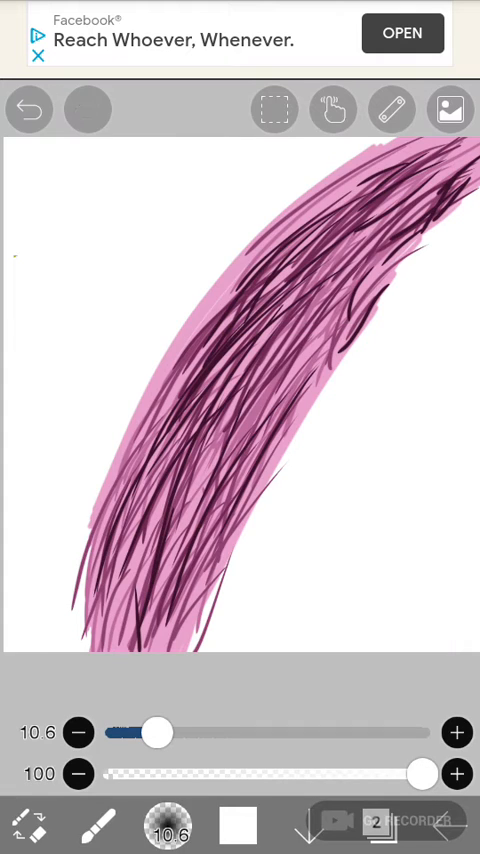
# Brush a white highlight band across the middle of the strand.
pyautogui.moveTo(290, 284); pyautogui.dragTo(156, 420)
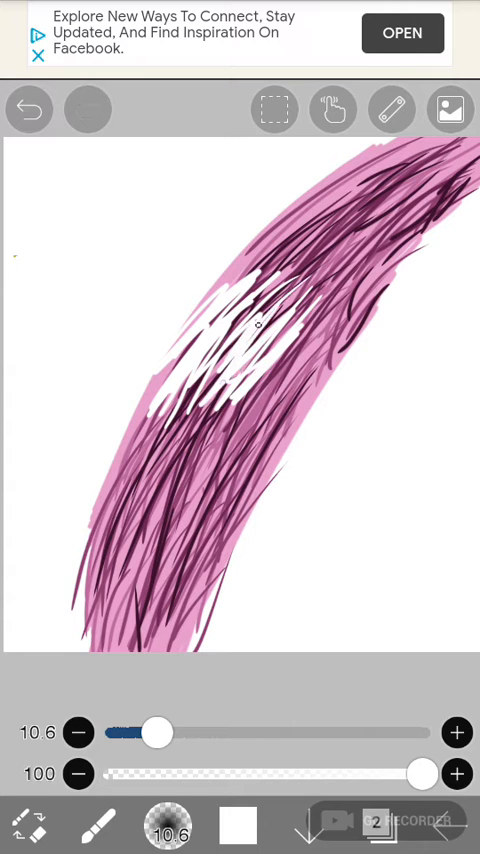
pyautogui.moveTo(260, 320); pyautogui.dragTo(290, 400)
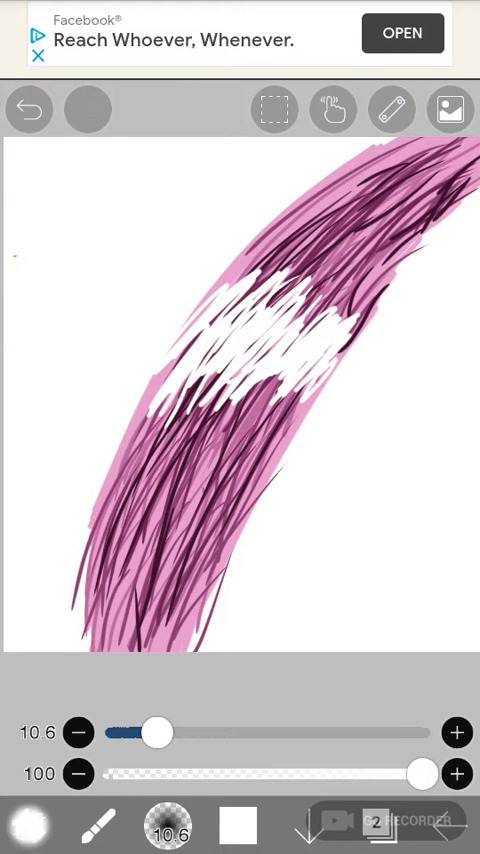
pyautogui.click(98, 826)
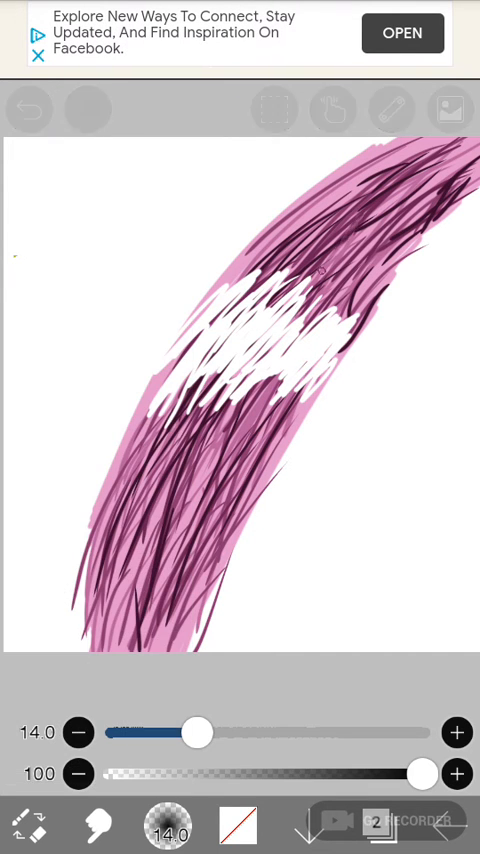
# Raise the Blur thickness to 78 and rub over the strand to soften strokes and highlight into a glossy shine.
pyautogui.moveTo(196, 732); pyautogui.dragTo(260, 732)
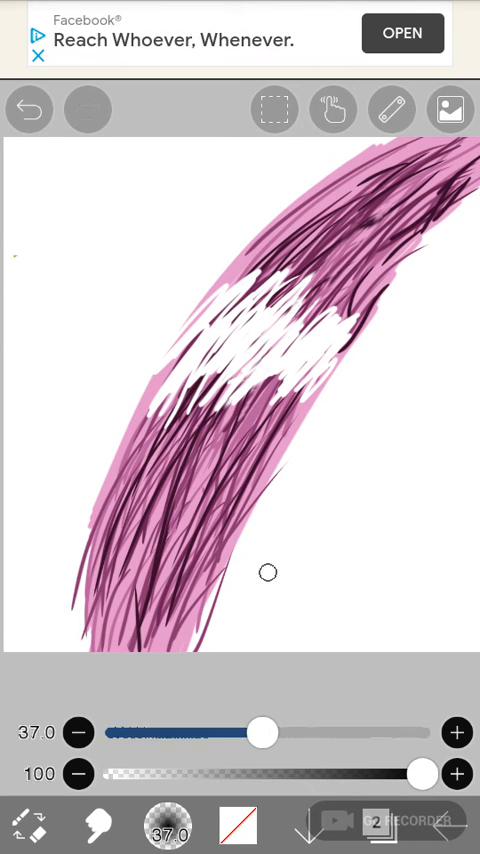
pyautogui.moveTo(260, 732); pyautogui.dragTo(320, 732)
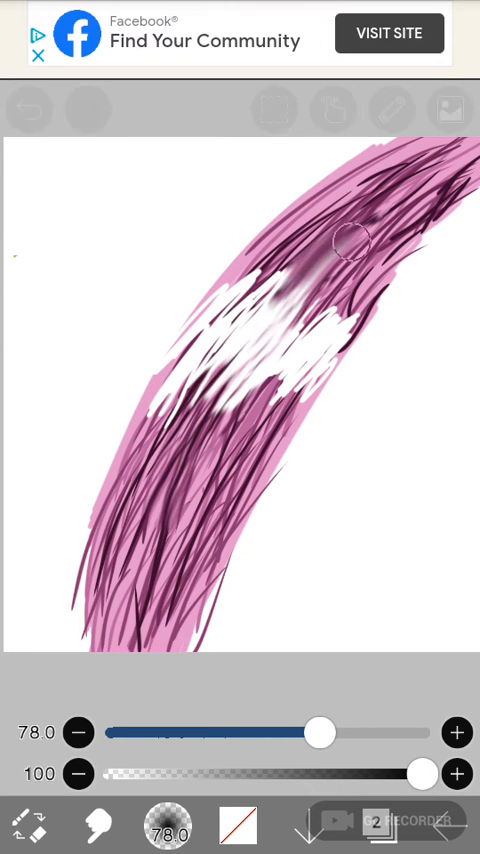
pyautogui.moveTo(350, 240); pyautogui.dragTo(150, 616)
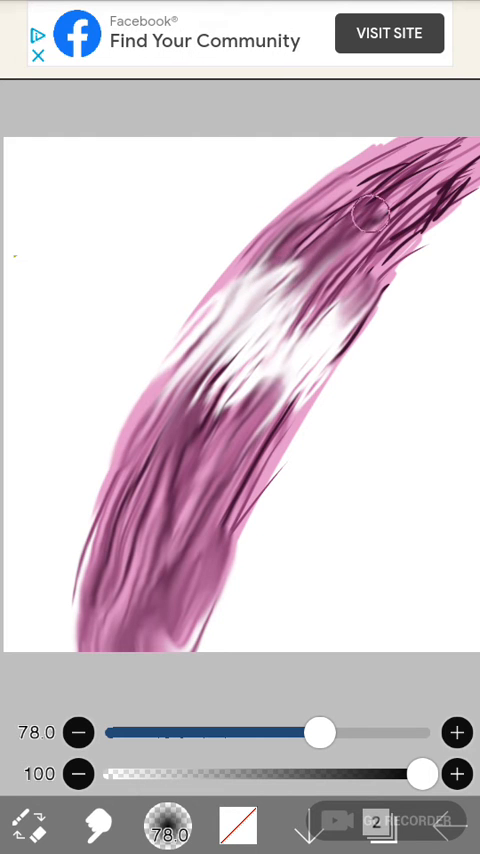
pyautogui.moveTo(370, 210); pyautogui.dragTo(444, 164)
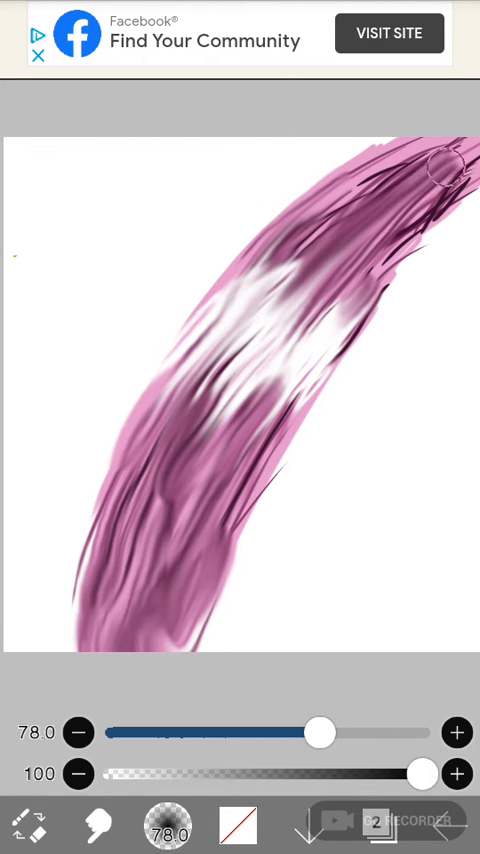
pyautogui.moveTo(444, 164); pyautogui.dragTo(340, 316)
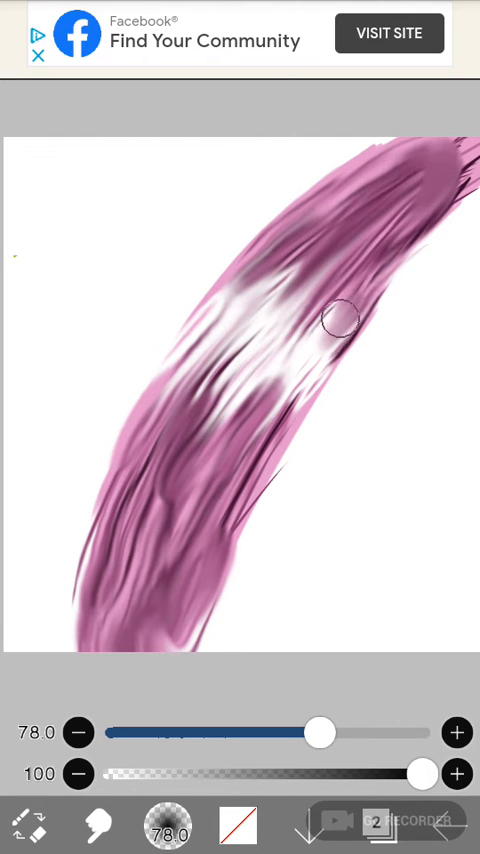